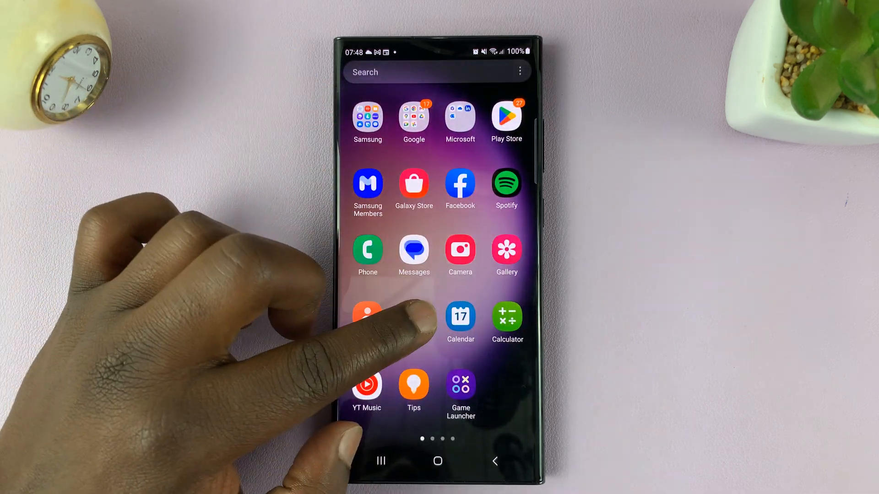
- Open Samsung Settings and scroll down toward the display and home screen options
left_click(367, 322)
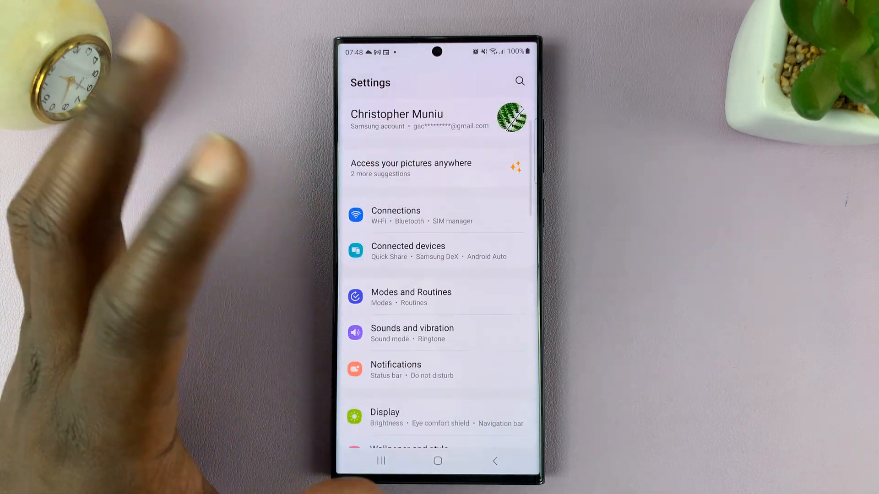
scroll("down", 3)
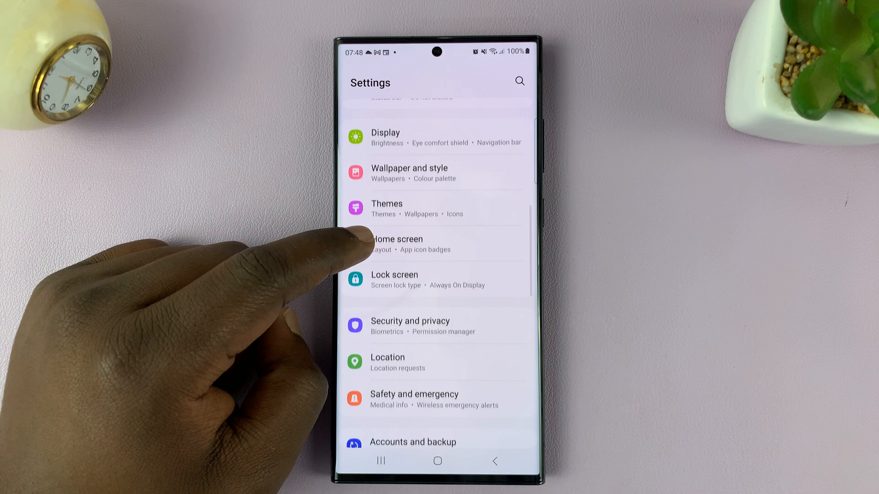
- Go from Lock screen settings into Roaming clock to reach the home region list
left_click(394, 280)
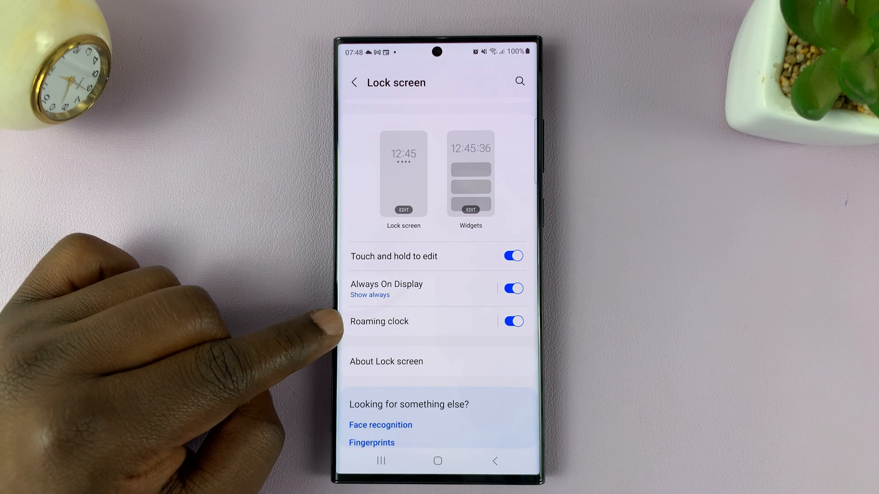
left_click(379, 321)
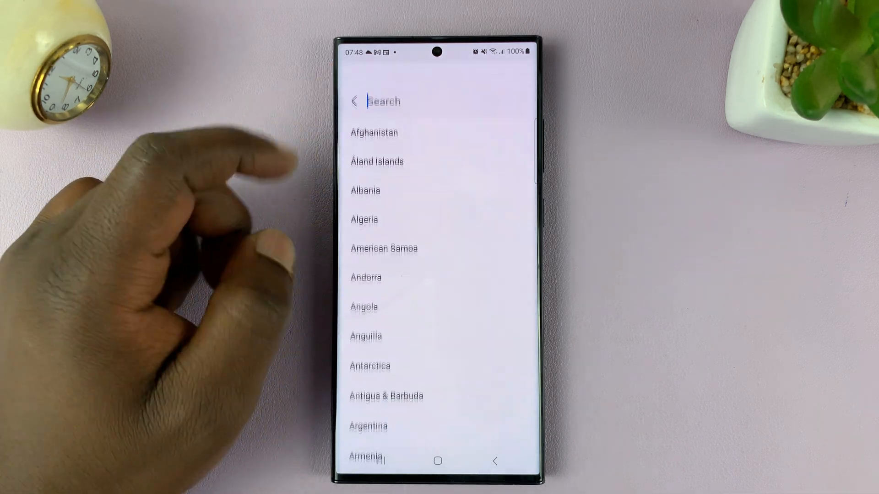
- Pick Australia from the region list, giving Sydney (GMT+10:00) as home time zone
left_click(384, 100)
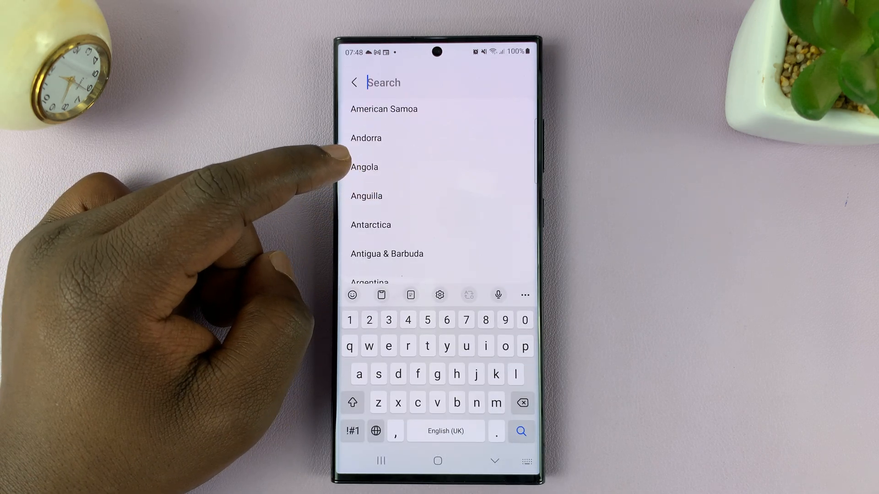
scroll("down", 3)
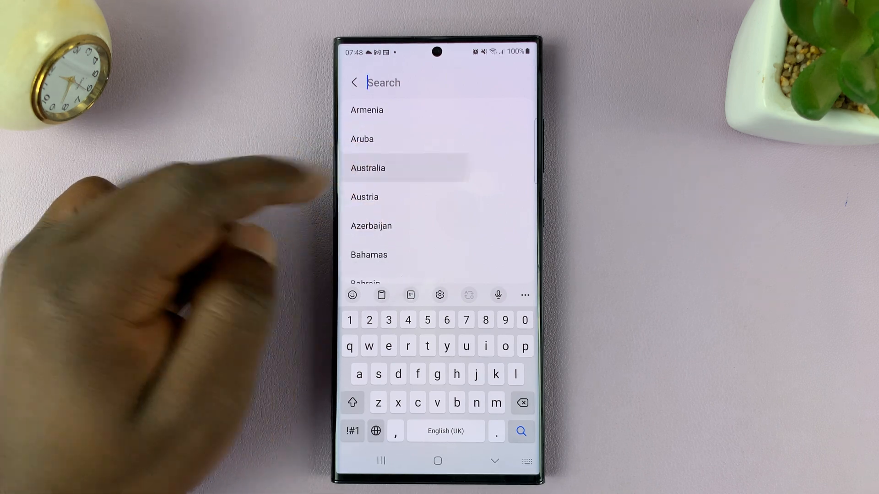
left_click(367, 168)
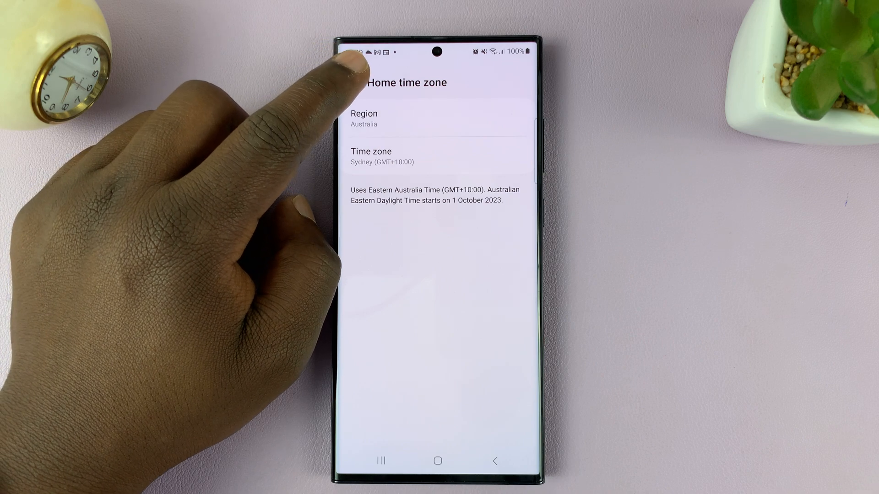
- Back out through Roaming clock to the main Settings page
left_click(354, 82)
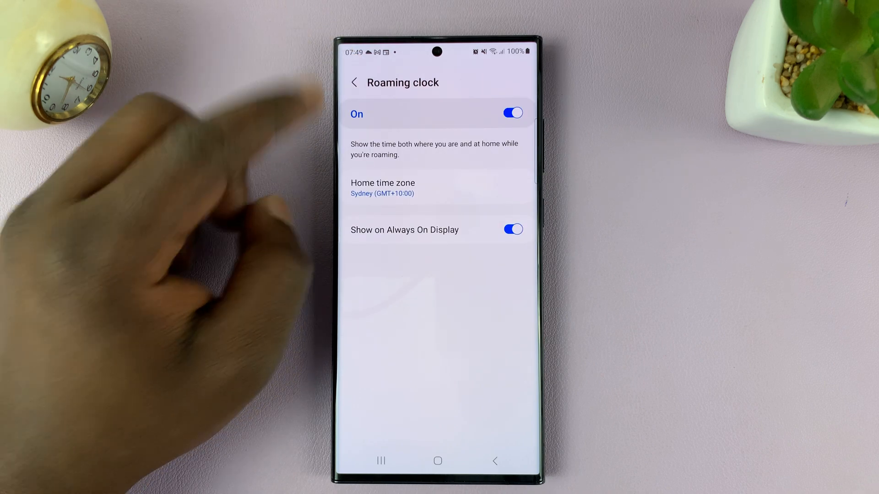
mouse_move(325, 202)
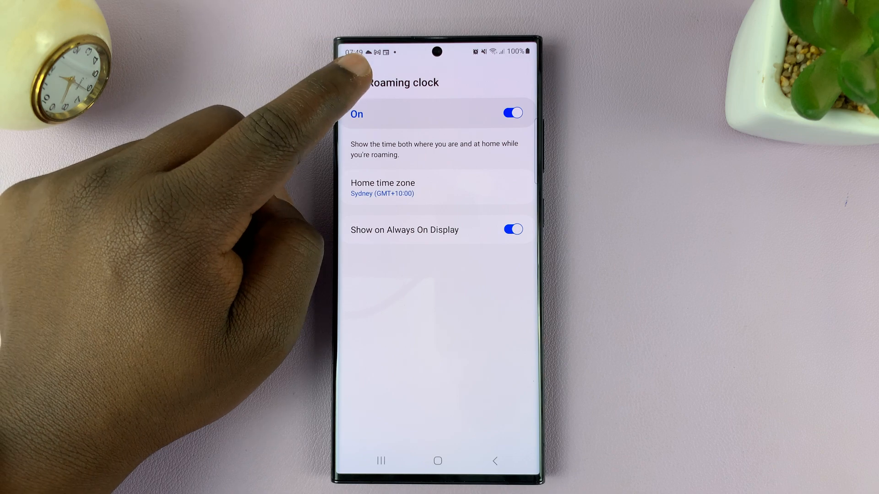
left_click(494, 461)
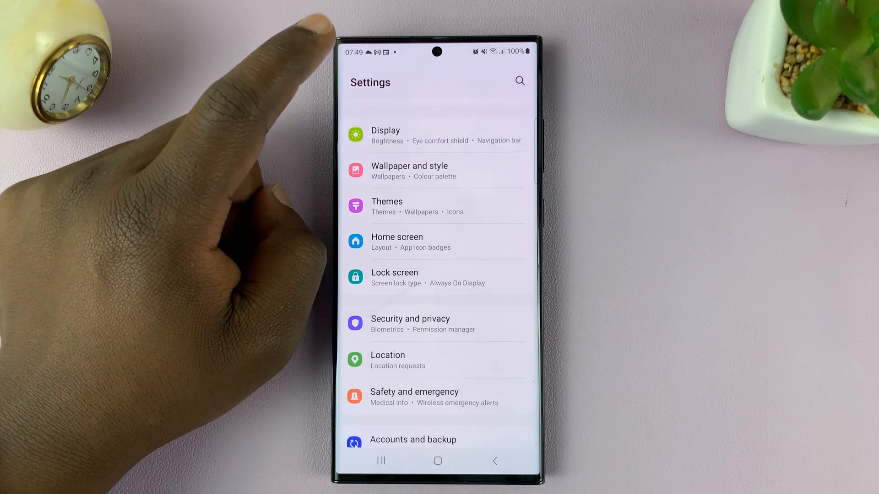